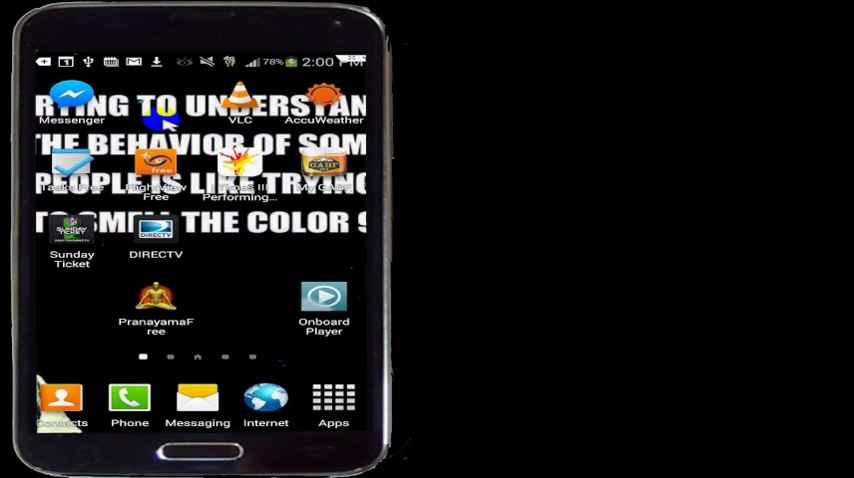
mouse_move(130, 95)
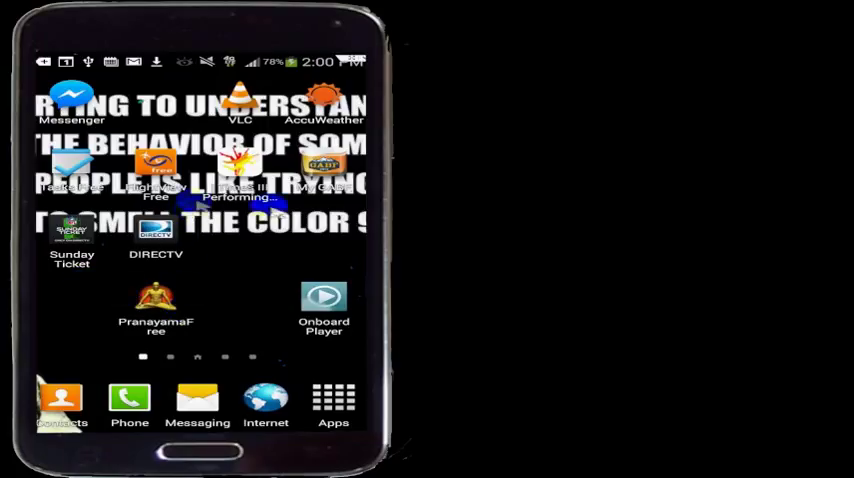
mouse_move(240, 248)
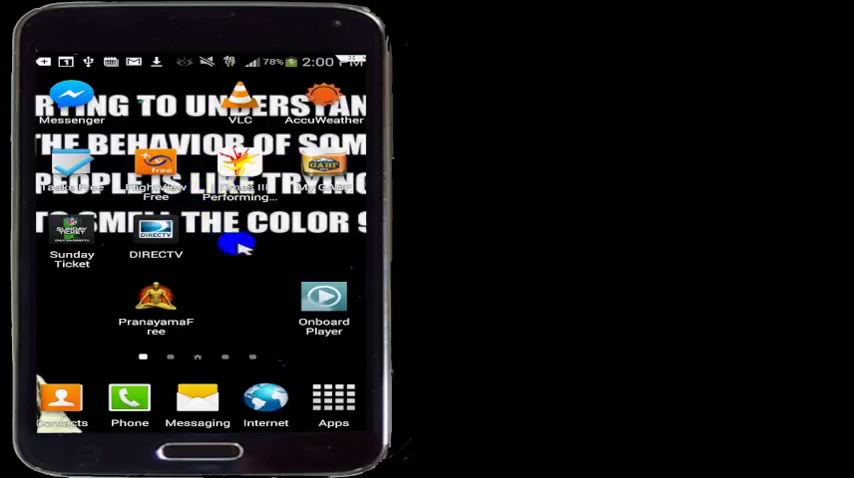
mouse_move(268, 252)
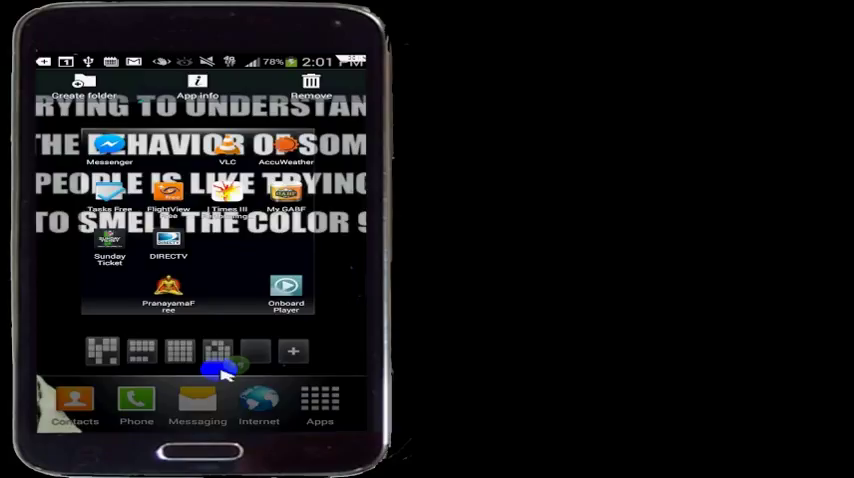
scroll(left, 3)
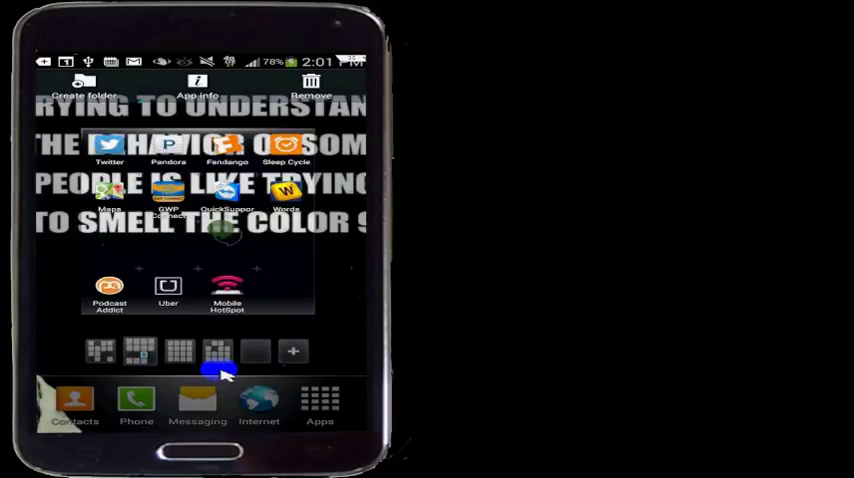